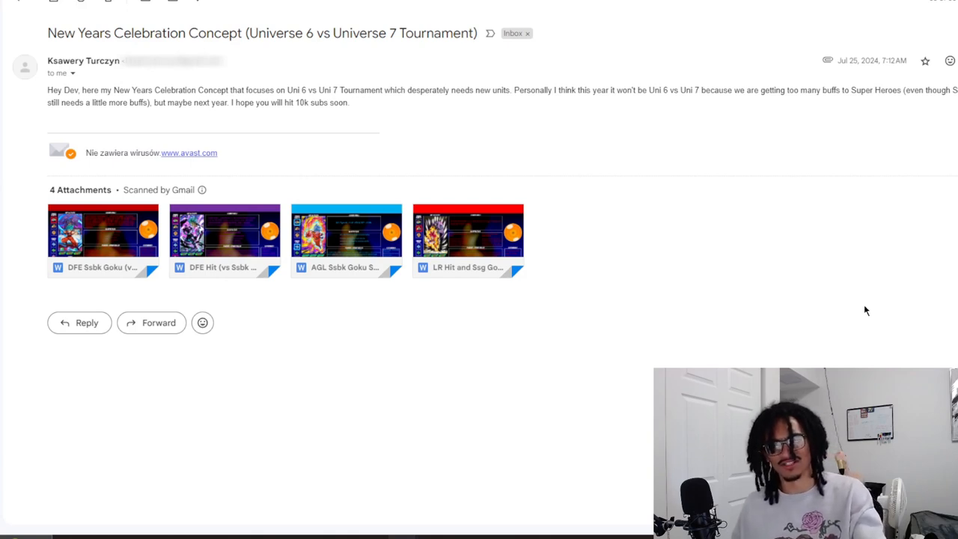
mouse_move(332, 434)
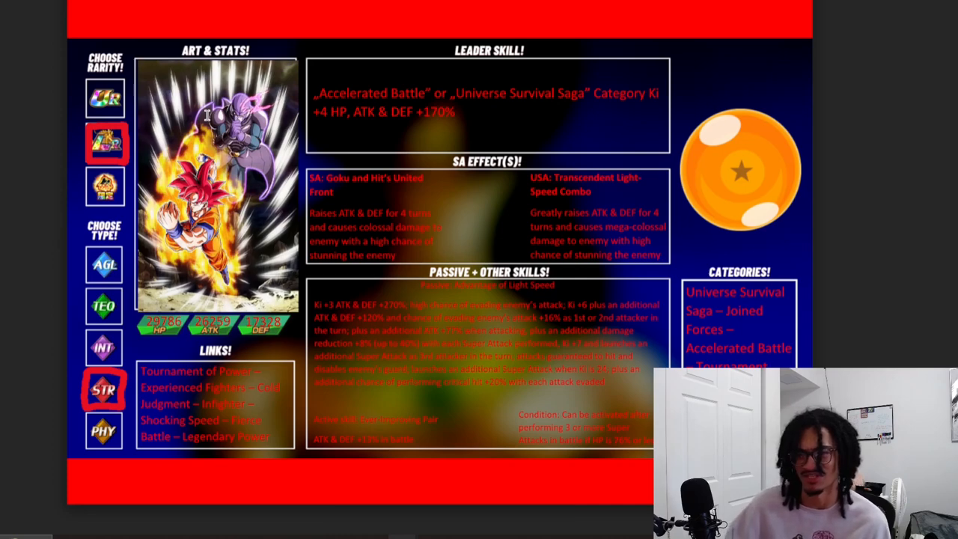
mouse_move(208, 110)
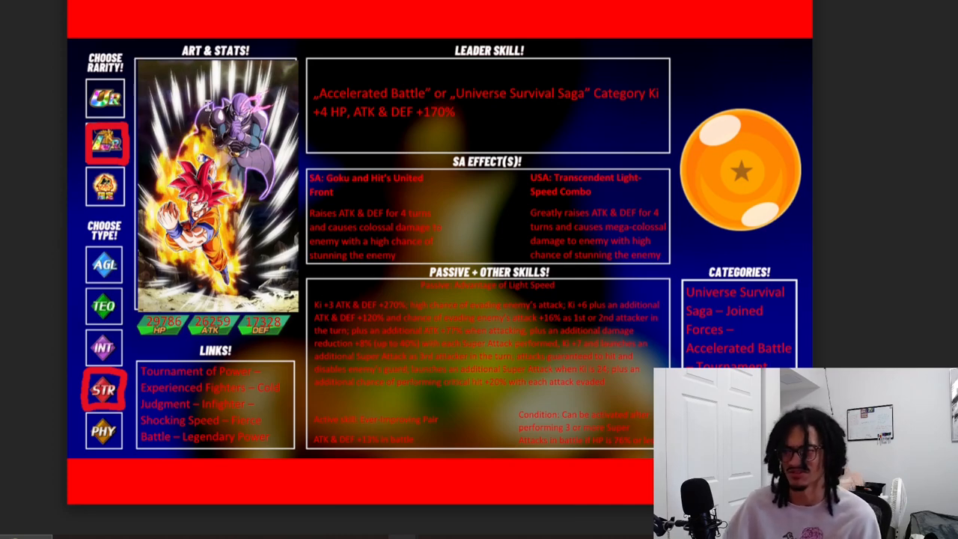